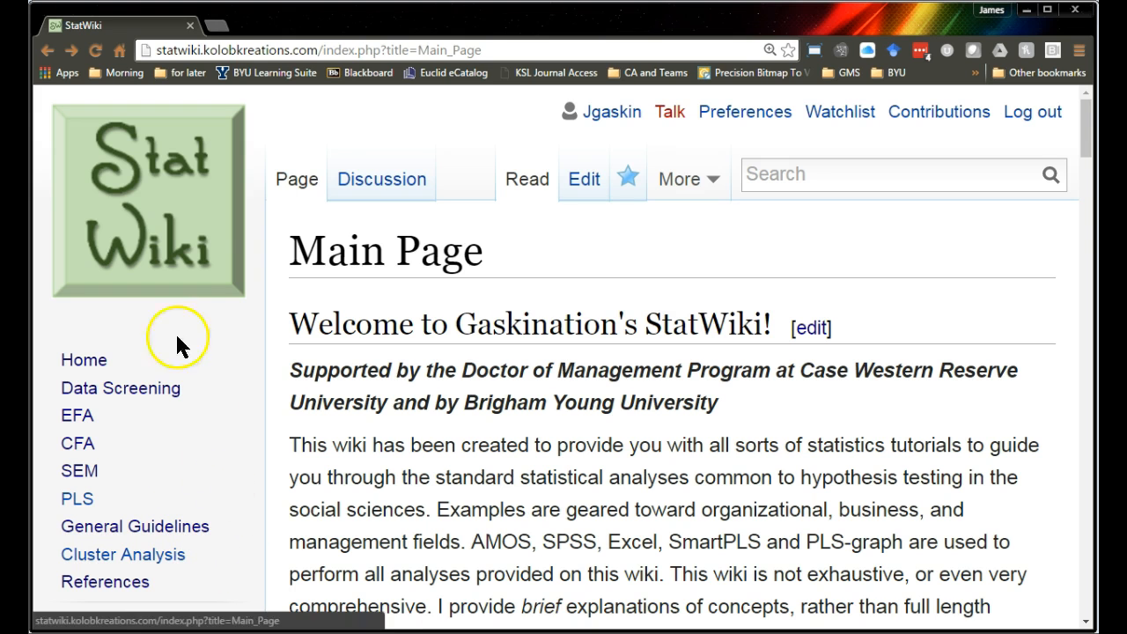
Step: Scroll the StatWiki sidebar and follow the 'Plugins & Estimands' resource link
{"action": "scroll", "scroll_direction": "down", "scroll_amount": 3}
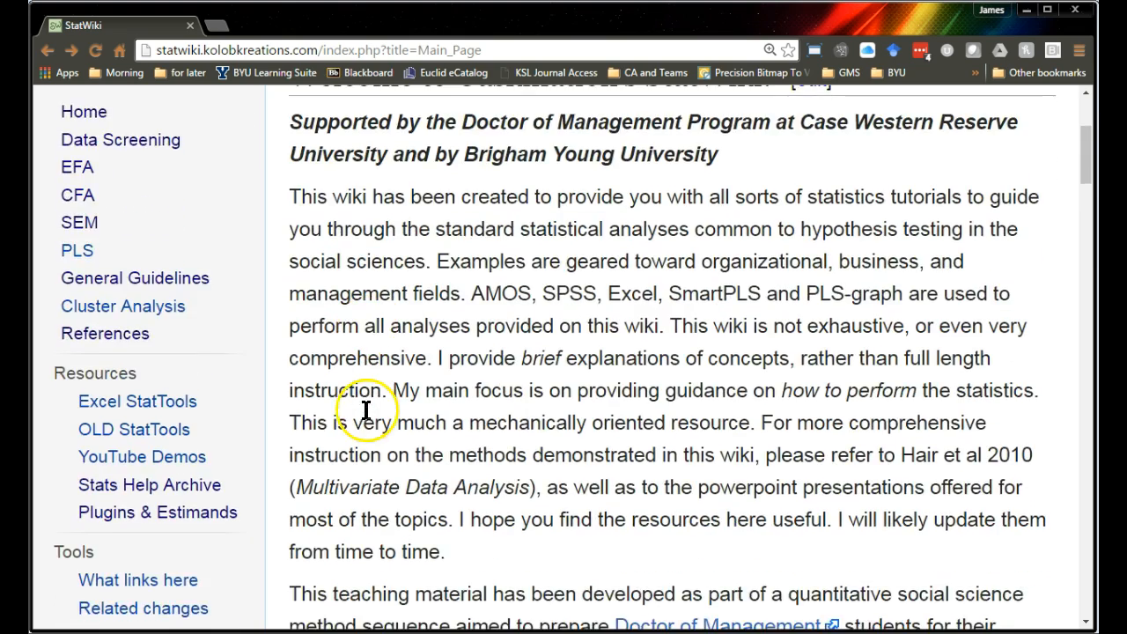
{"action": "scroll", "scroll_direction": "down", "scroll_amount": 3}
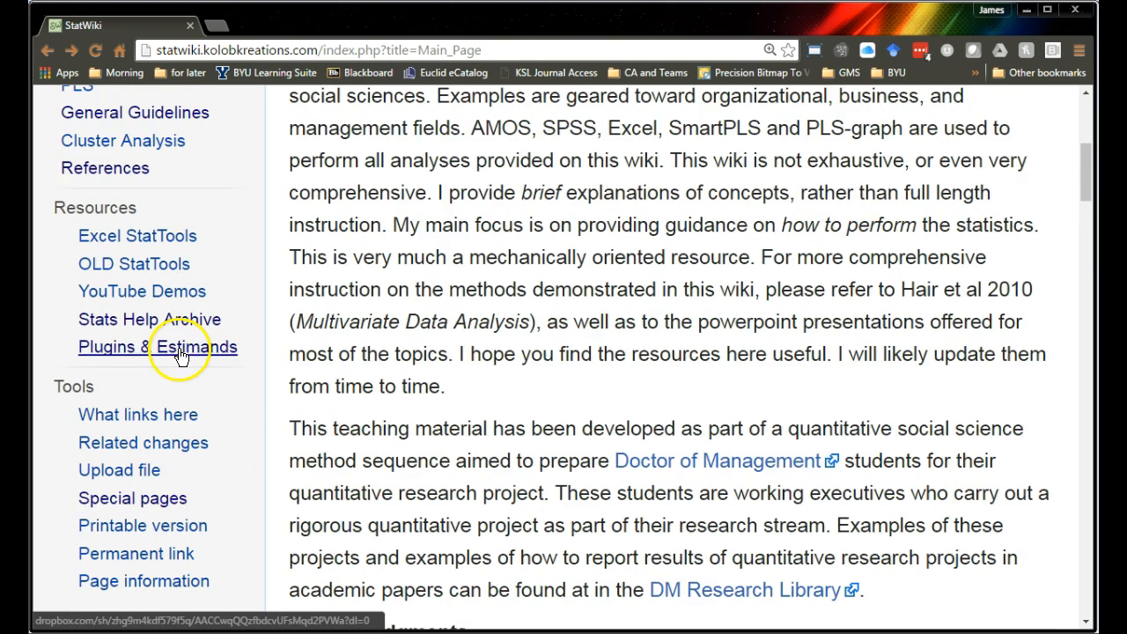
{"action": "left_click", "coordinate": [157, 346]}
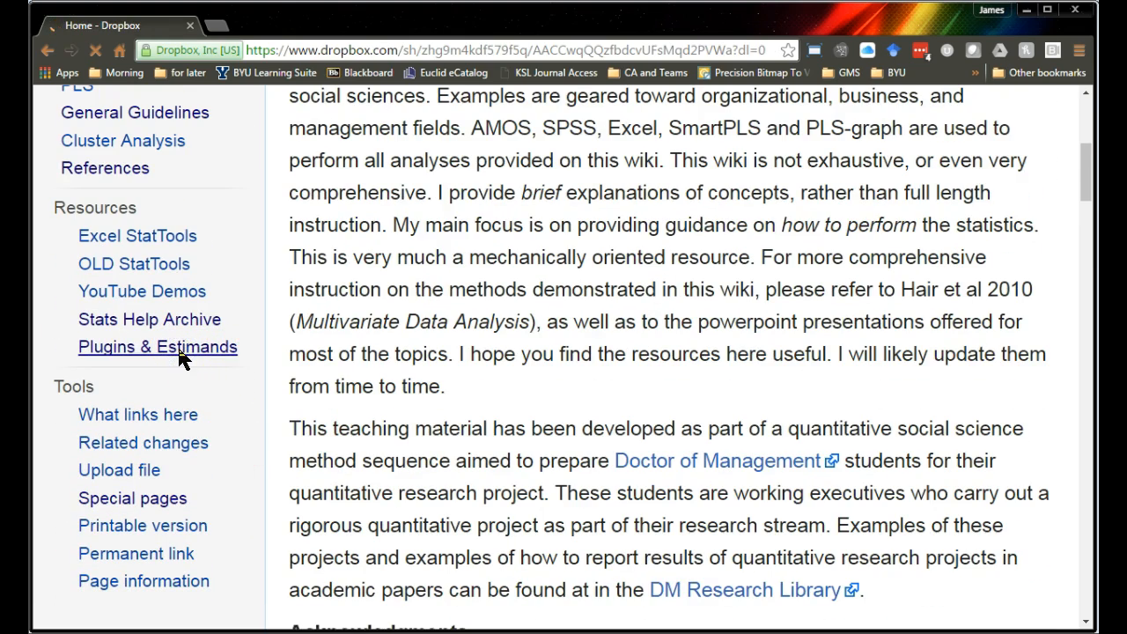
Step: Open the Dropbox 'estimands and plugins' folder listing EraseAll.vb, EraseSelect.vb and MagiClean.vb
{"action": "left_click", "coordinate": [157, 346]}
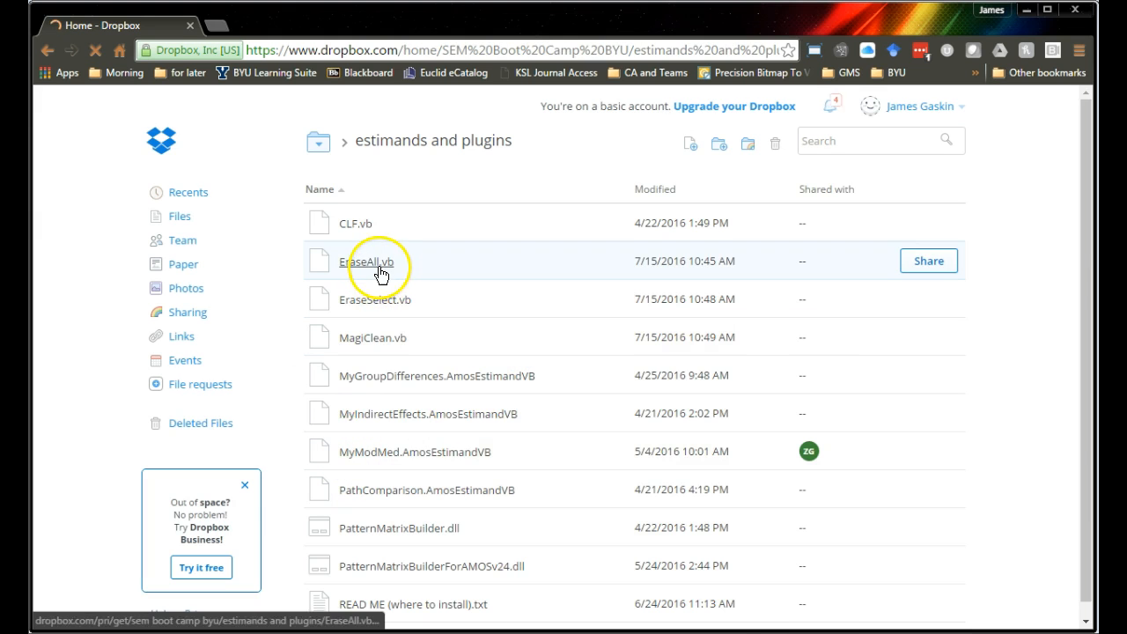
{"action": "mouse_move", "coordinate": [368, 337]}
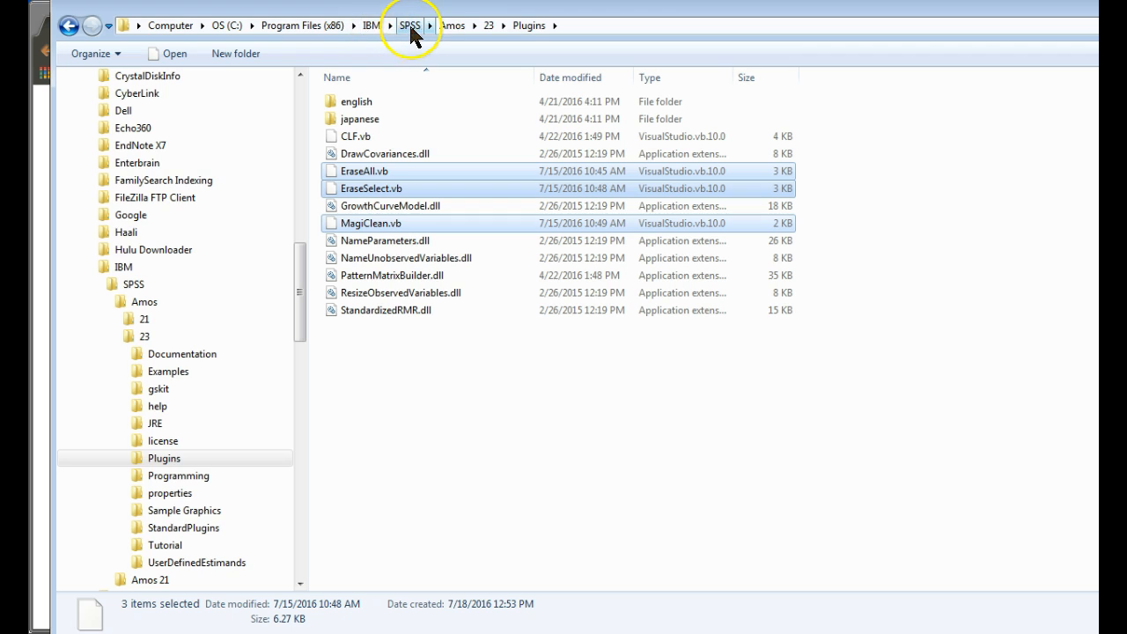
{"action": "mouse_move", "coordinate": [490, 40]}
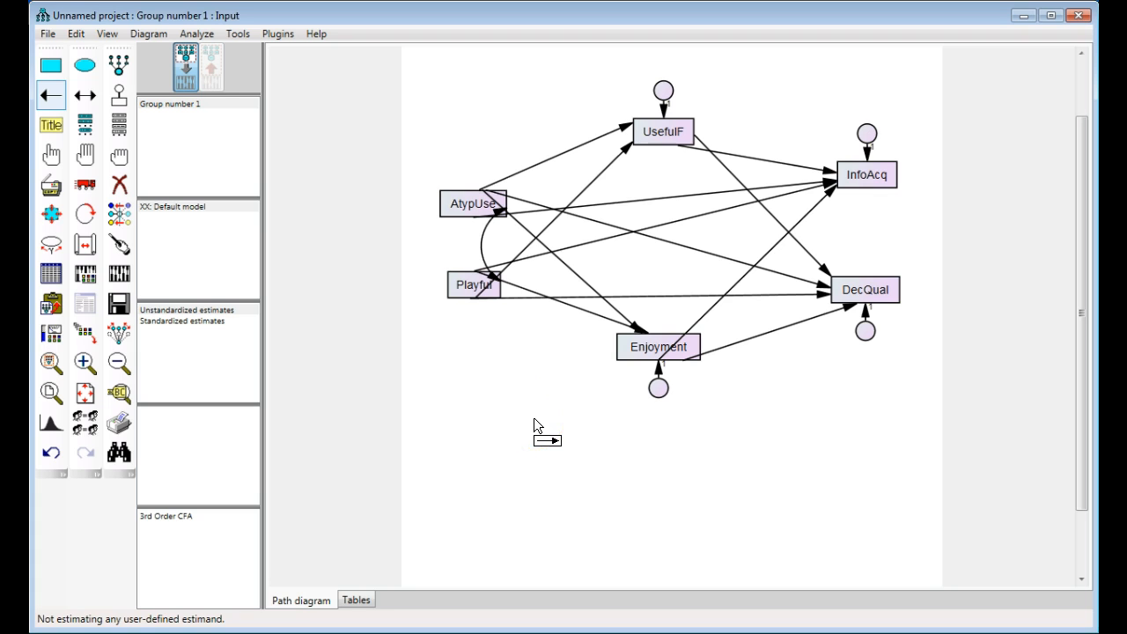
{"action": "mouse_move", "coordinate": [279, 34]}
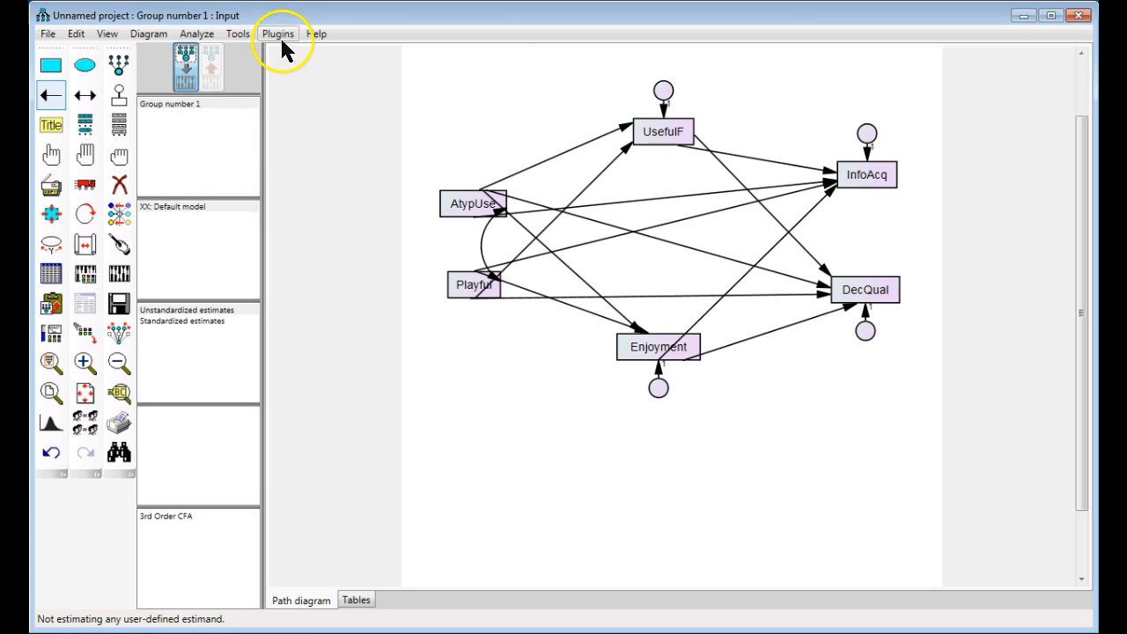
Step: Run the MagiClean plugin from the Plugins menu to resize boxes and centre the model
{"action": "left_click", "coordinate": [279, 33]}
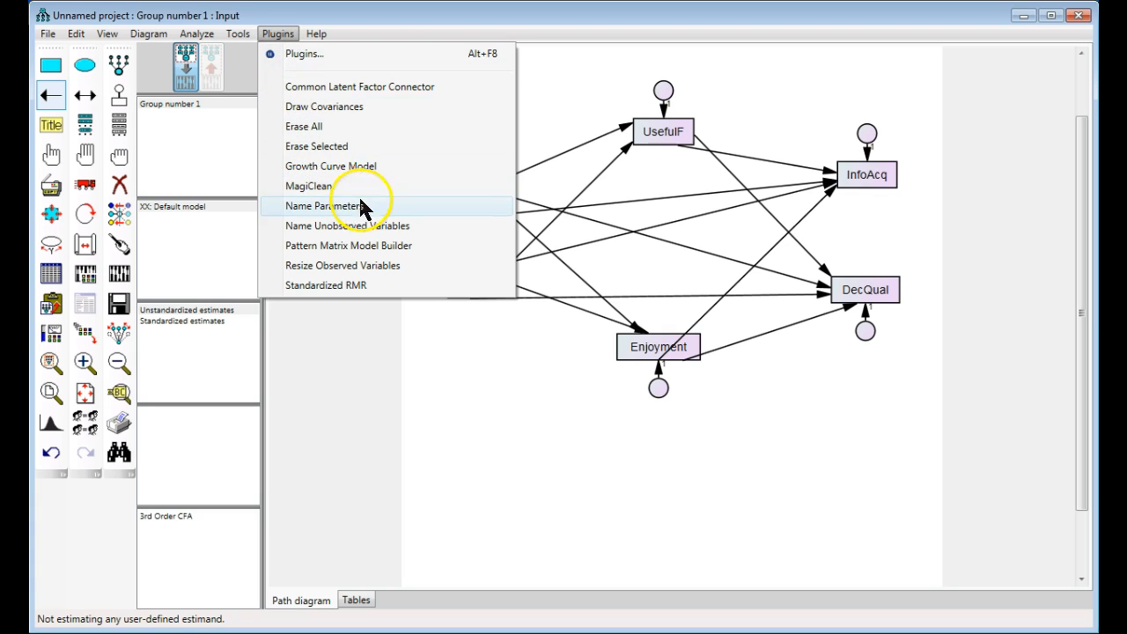
{"action": "mouse_move", "coordinate": [376, 186]}
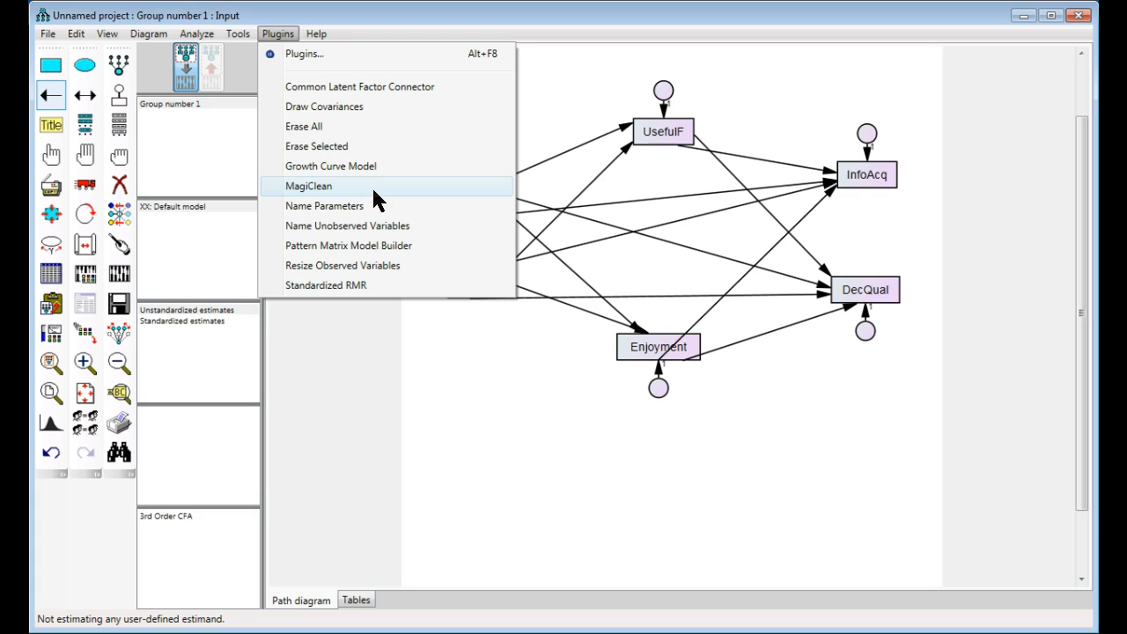
{"action": "left_click", "coordinate": [307, 185]}
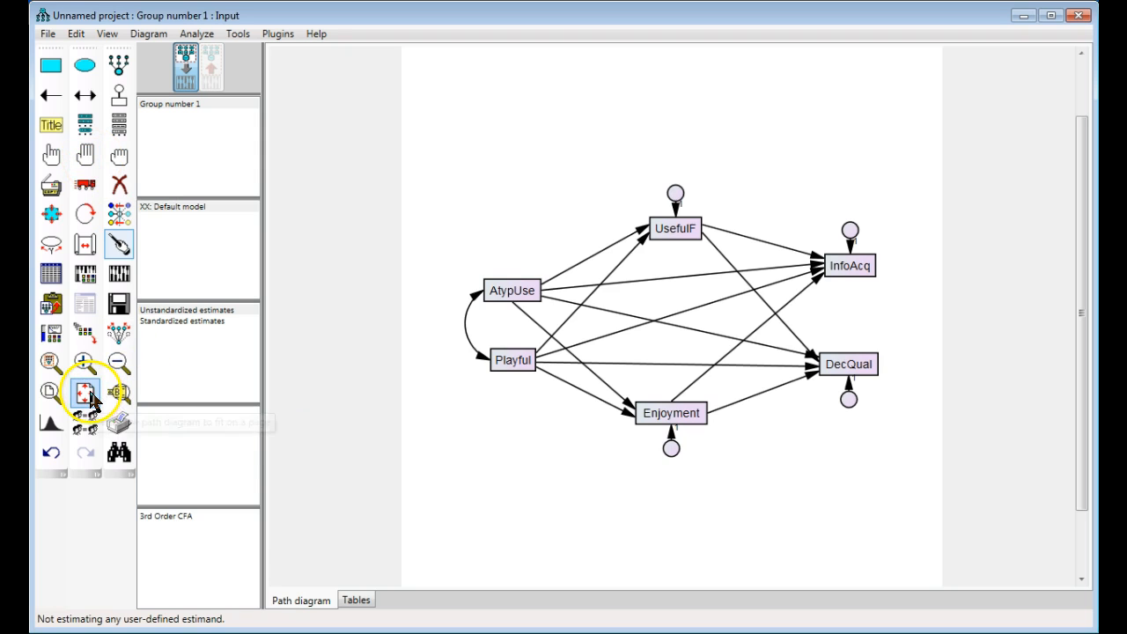
{"action": "mouse_move", "coordinate": [82, 392]}
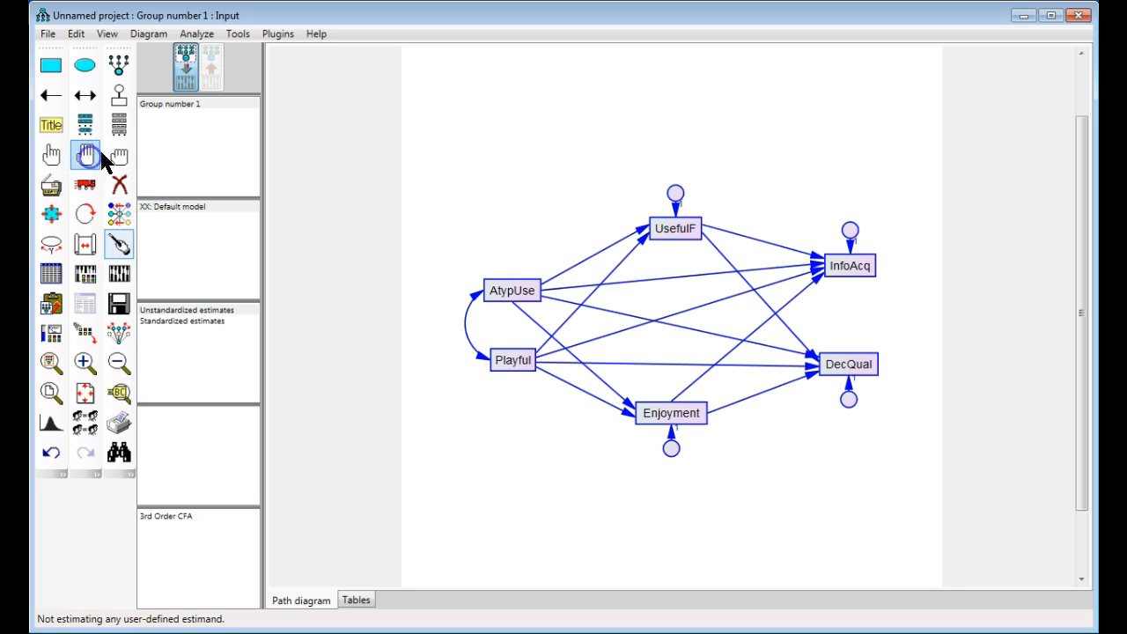
{"action": "mouse_move", "coordinate": [119, 244]}
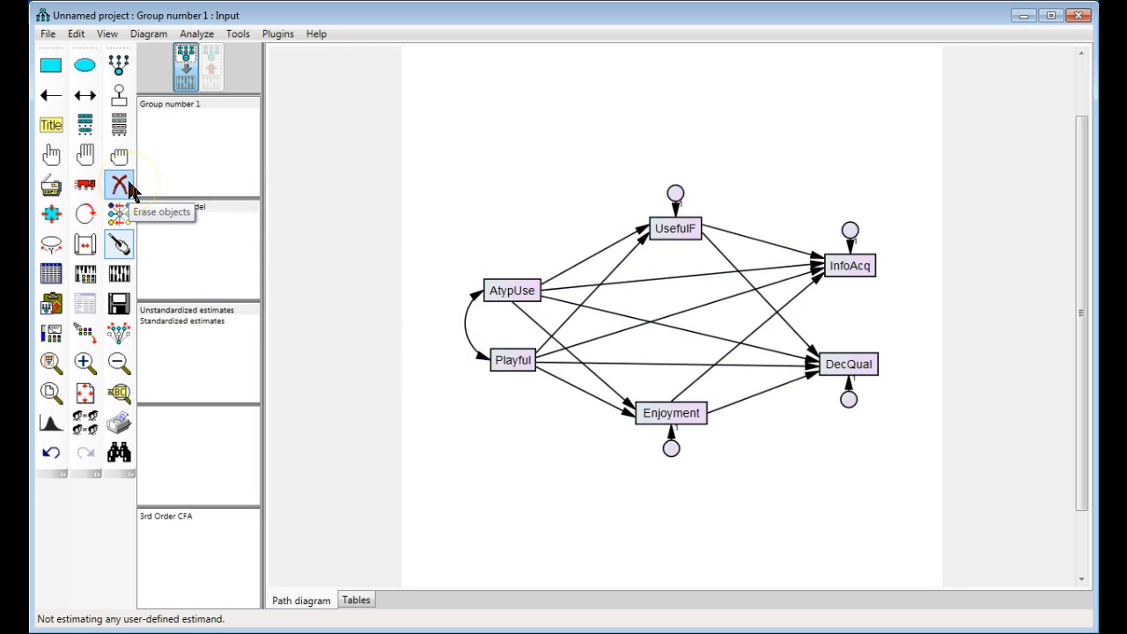
Step: Select UsefulF, Playful and DecQual in the diagram, then bring up the Plugins menu
{"action": "left_click", "coordinate": [119, 184]}
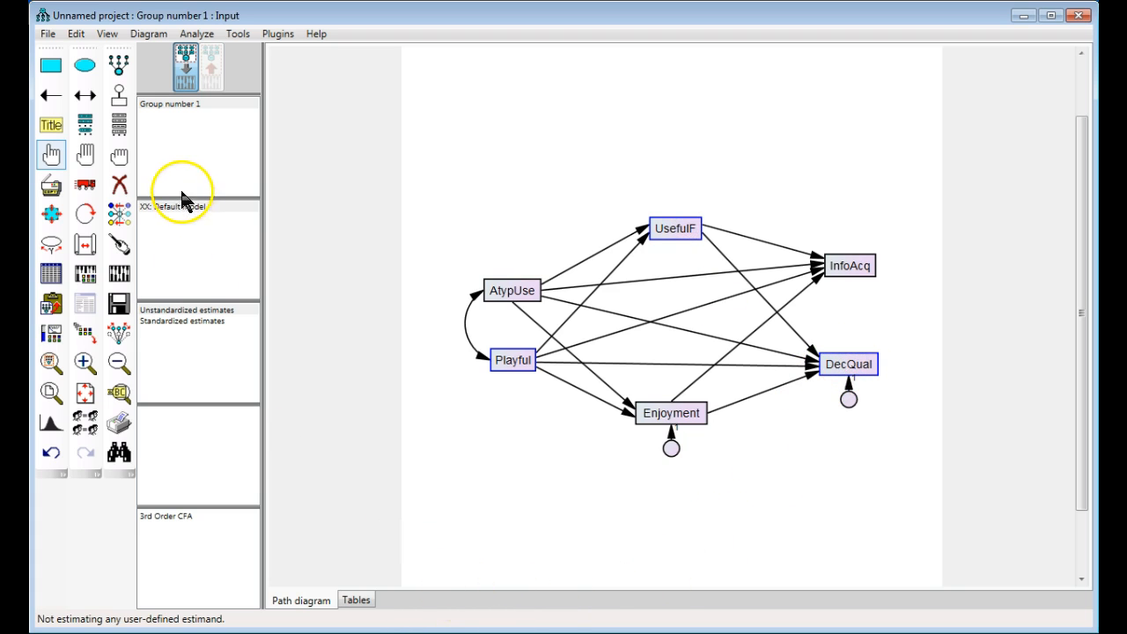
{"action": "left_click", "coordinate": [277, 34]}
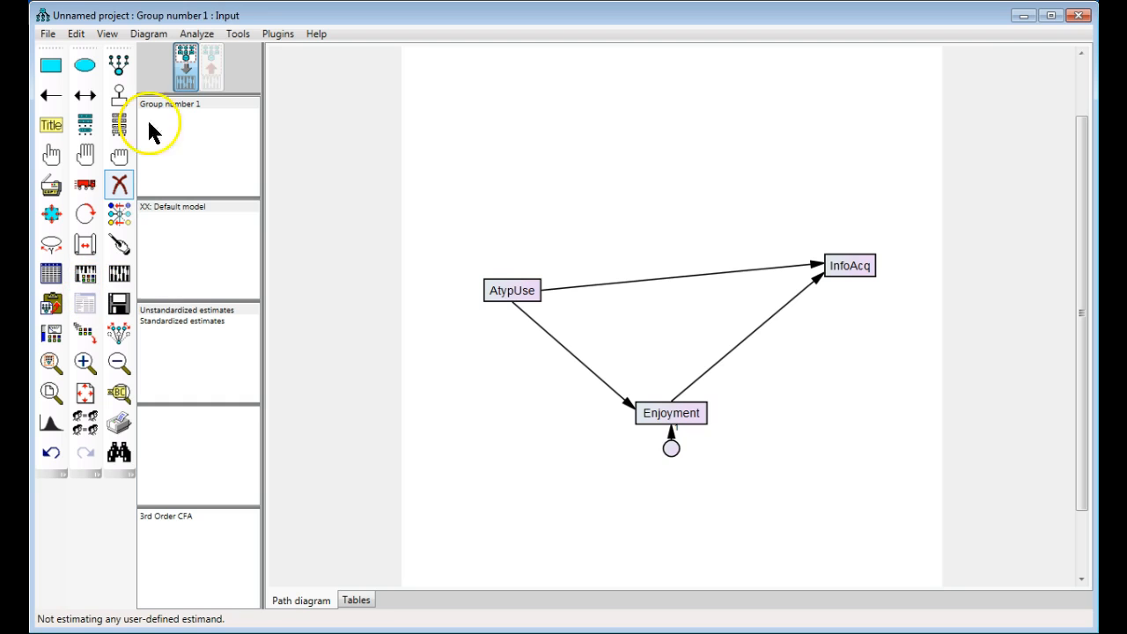
Step: Show the Plugins menu listing Erase All, Erase Selected and MagiClean
{"action": "left_click", "coordinate": [277, 34]}
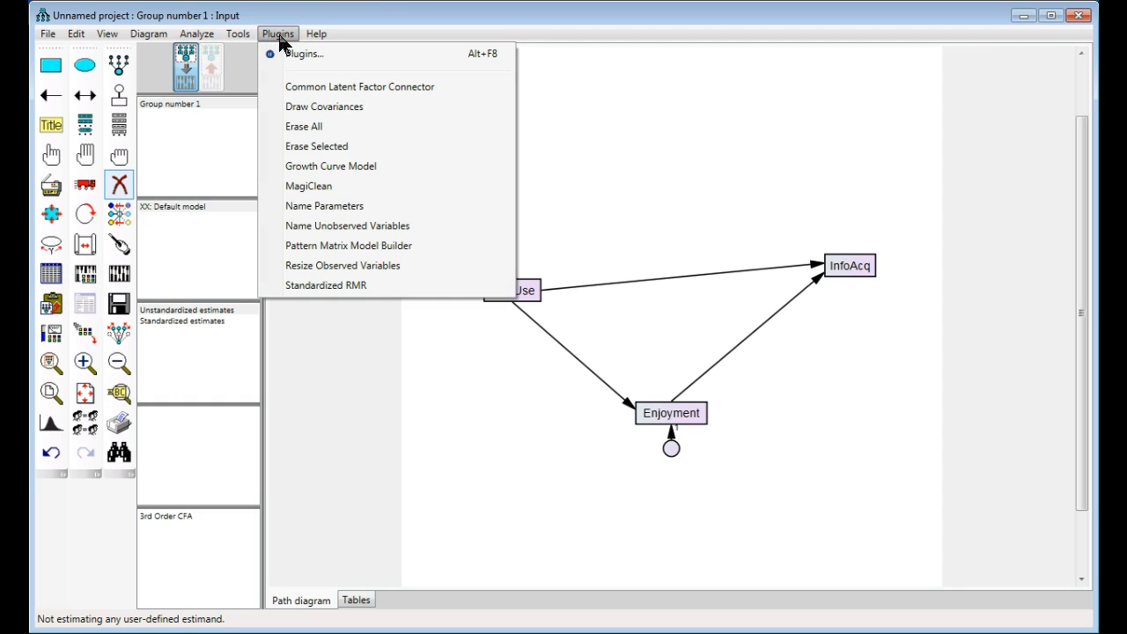
{"action": "mouse_move", "coordinate": [355, 147]}
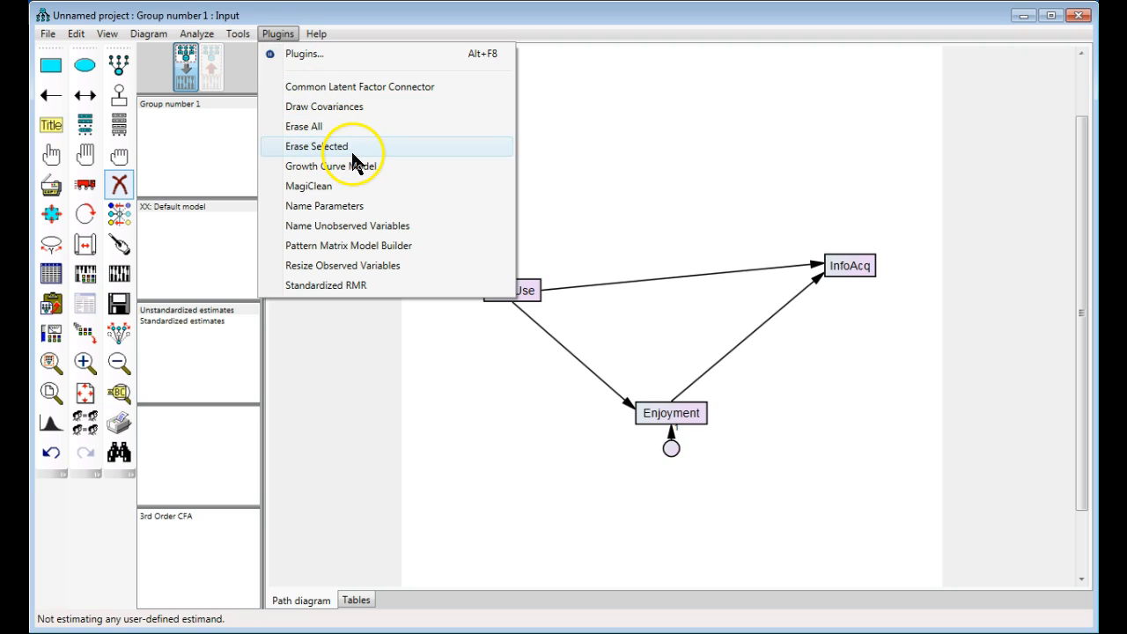